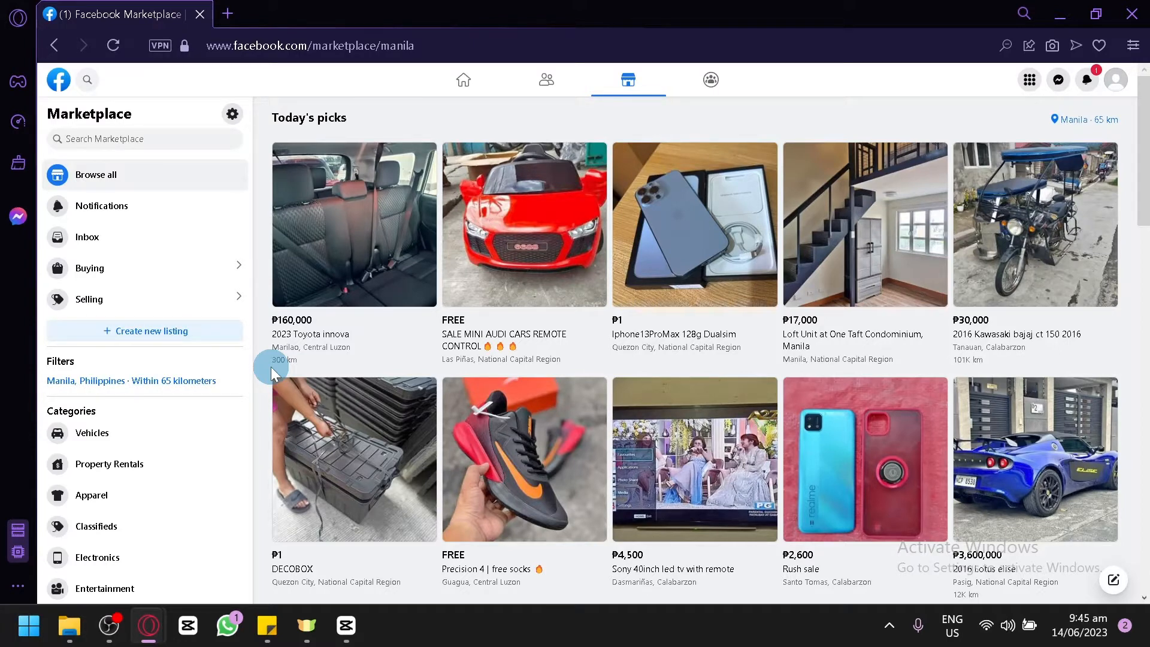
mouse_move(652, 293)
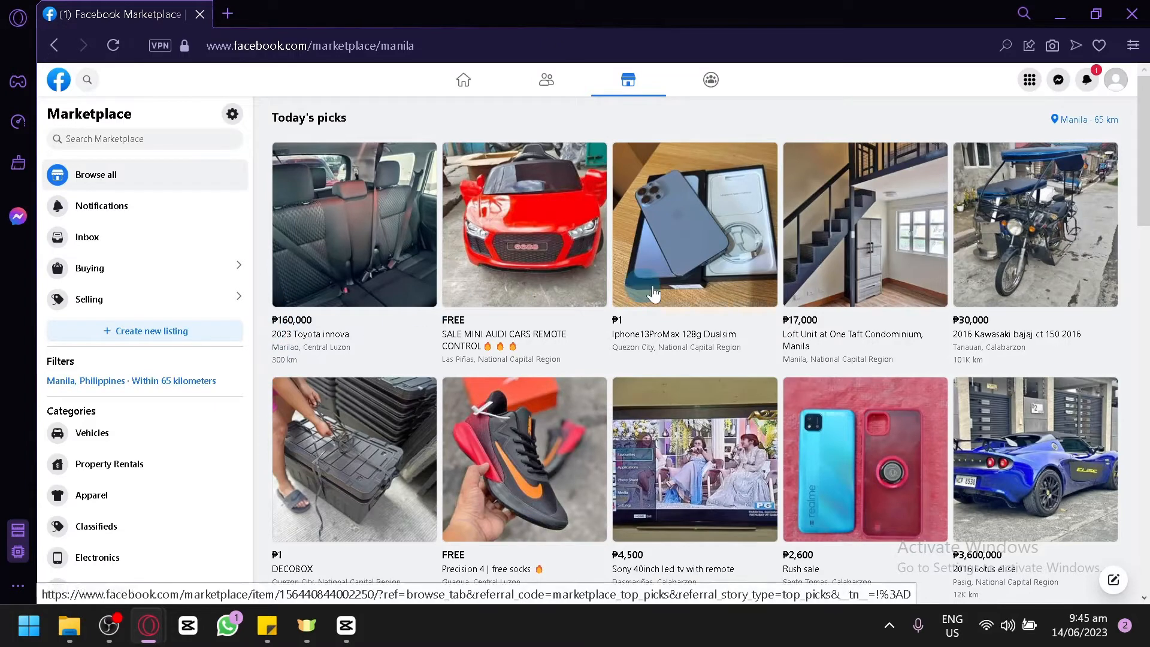
mouse_move(858, 220)
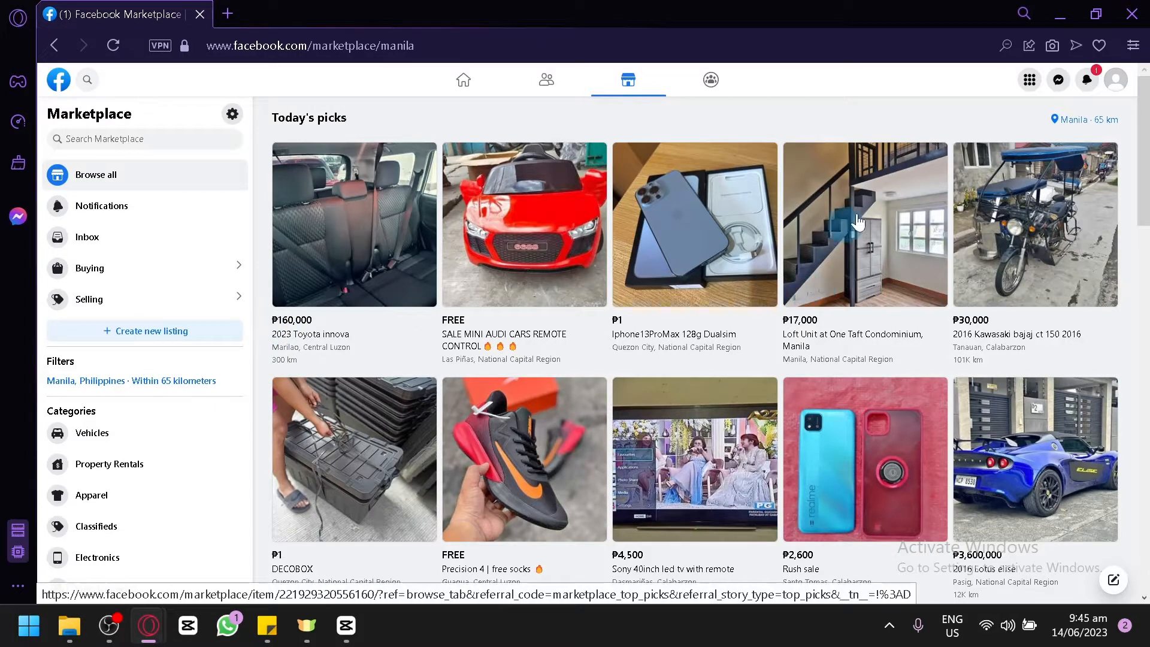
mouse_move(812, 293)
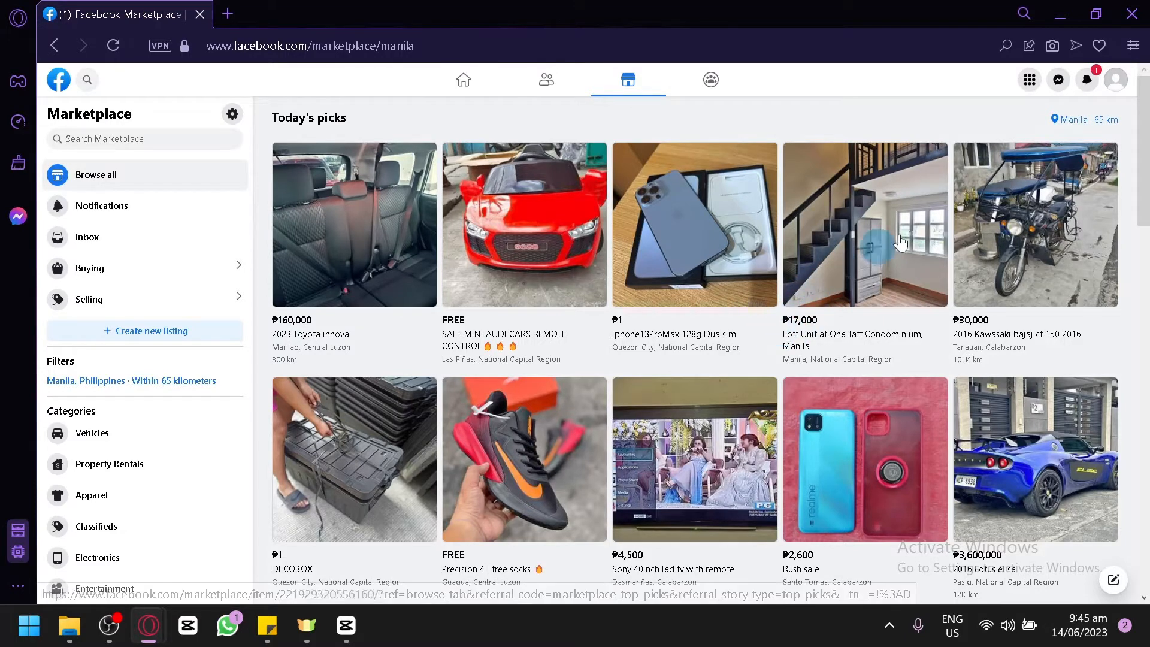
Search 'United states' and apply New York, New York as the Marketplace location.
click(1083, 119)
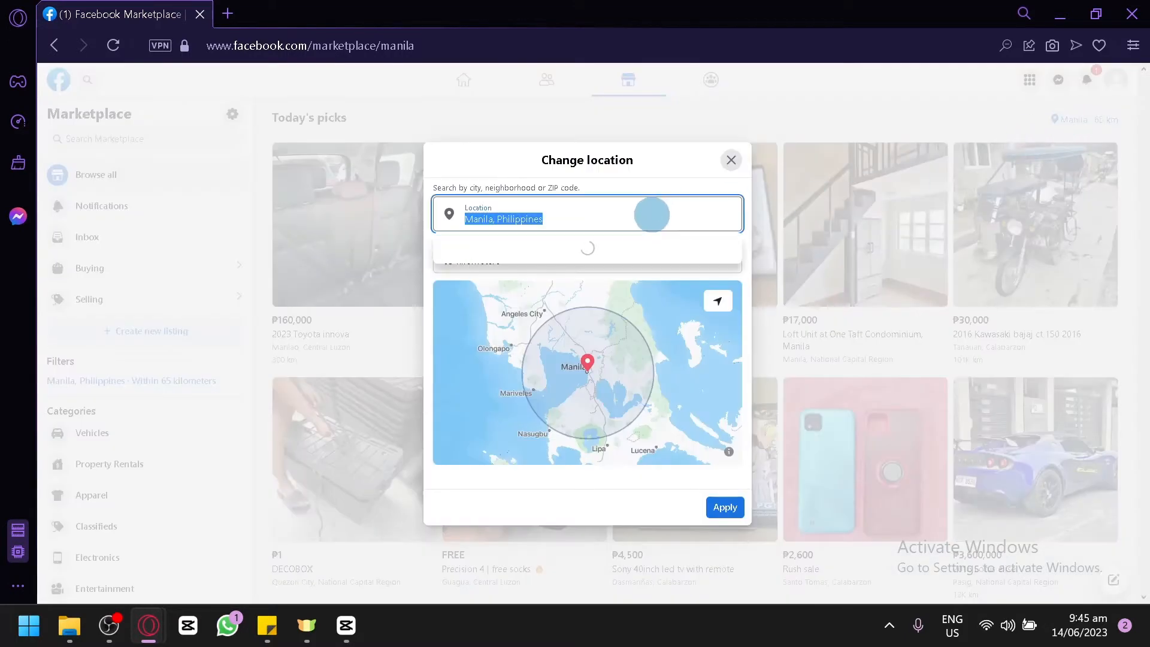
text(United)
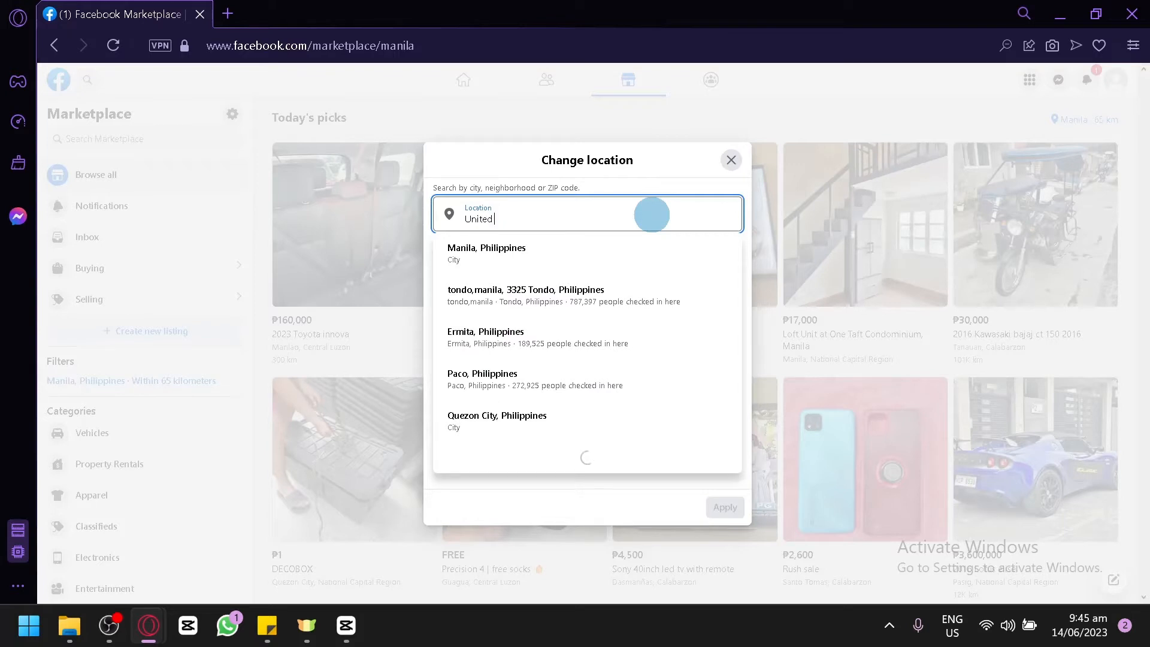
text(states)
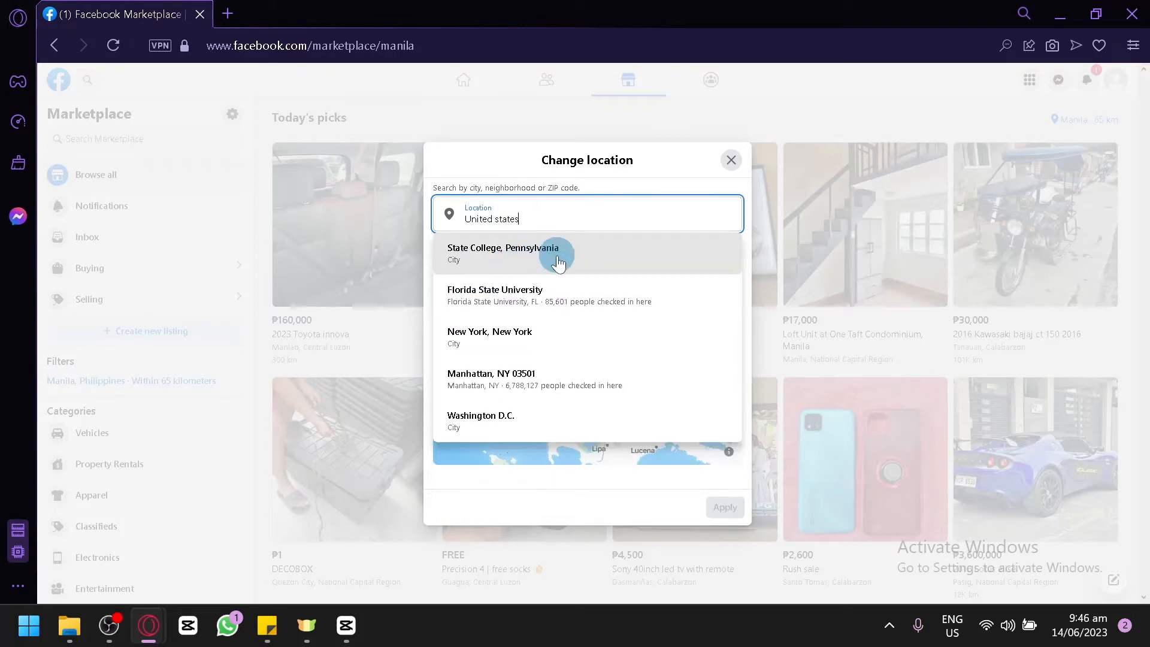
click(490, 331)
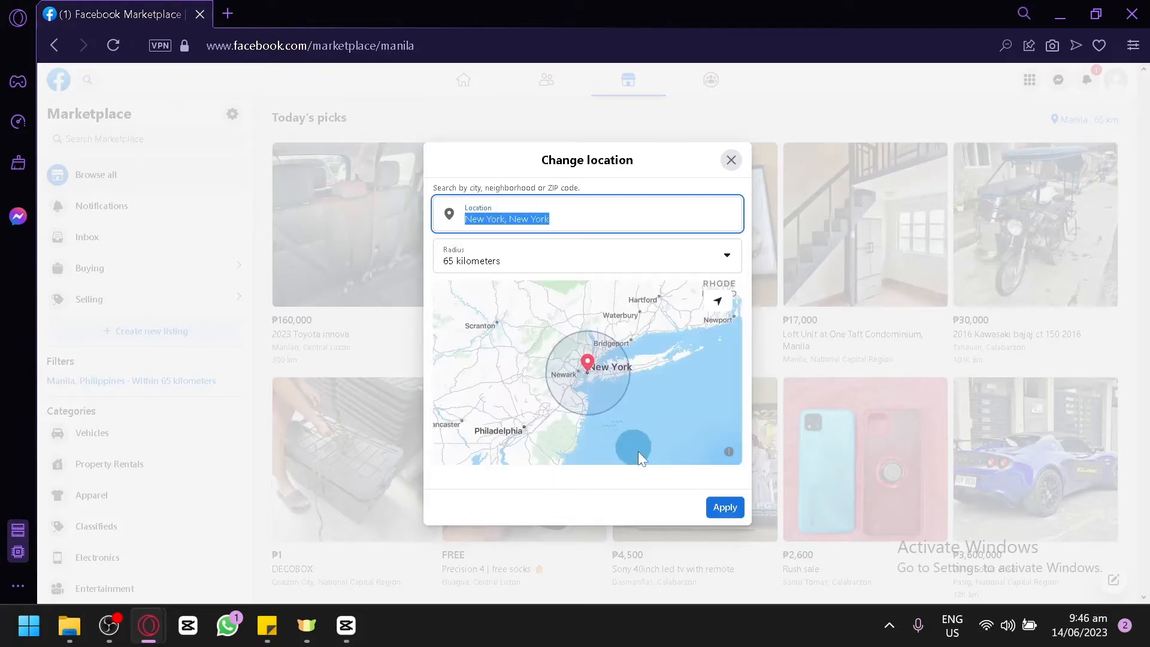
click(724, 507)
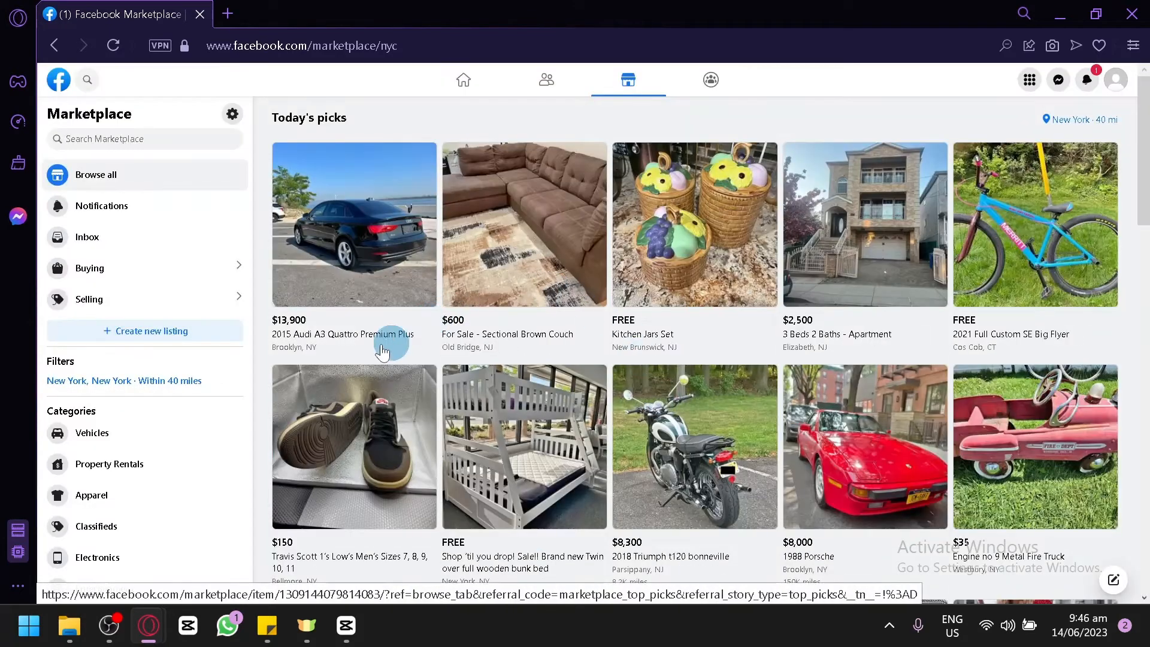
mouse_move(378, 332)
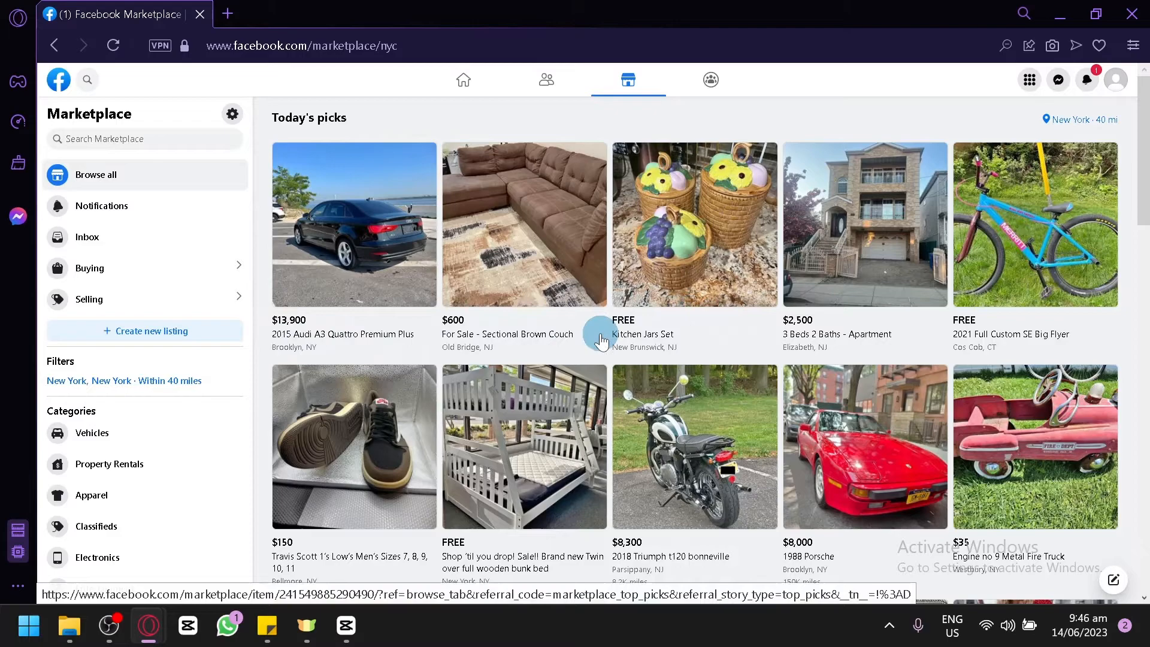
Scroll the New York listings and reopen the location dialog.
scroll(down, 3)
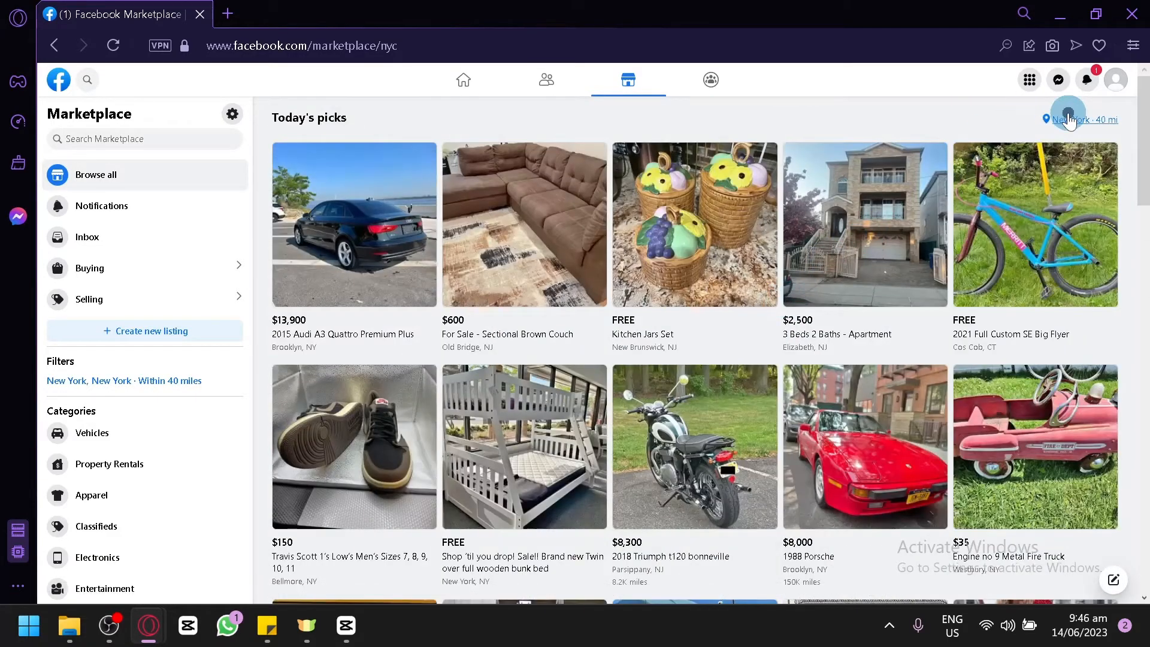
click(1086, 118)
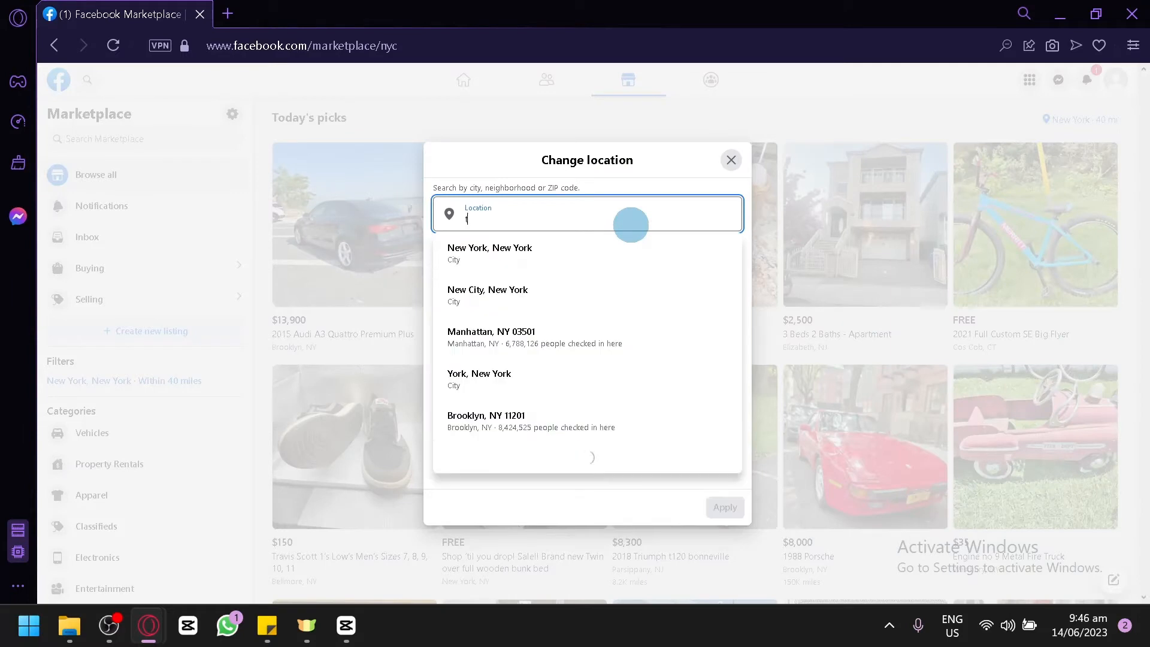
Search Tokyo, Japan and apply Minato, Tokyo as the location.
text(tokyop\)
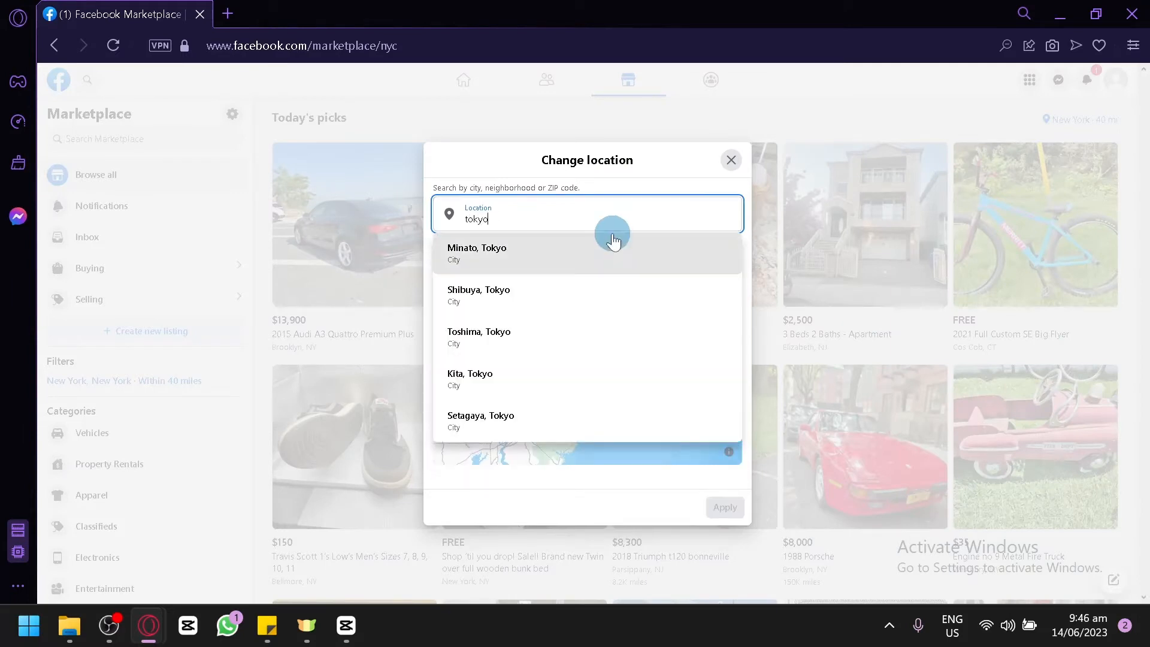
text(japa)
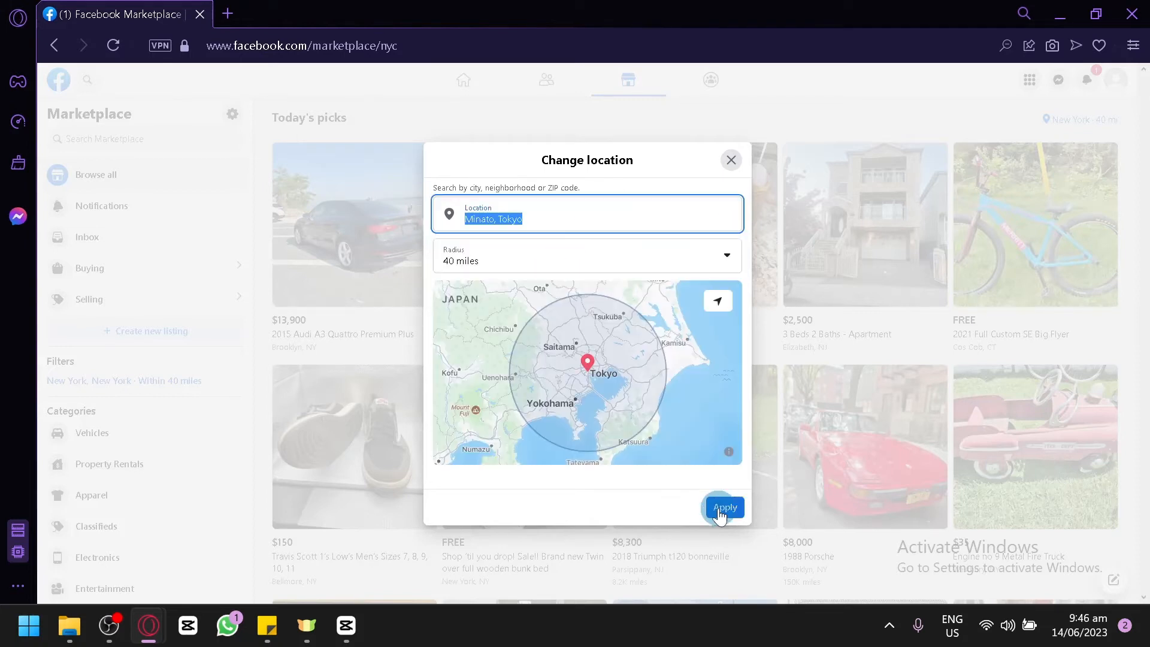
click(724, 507)
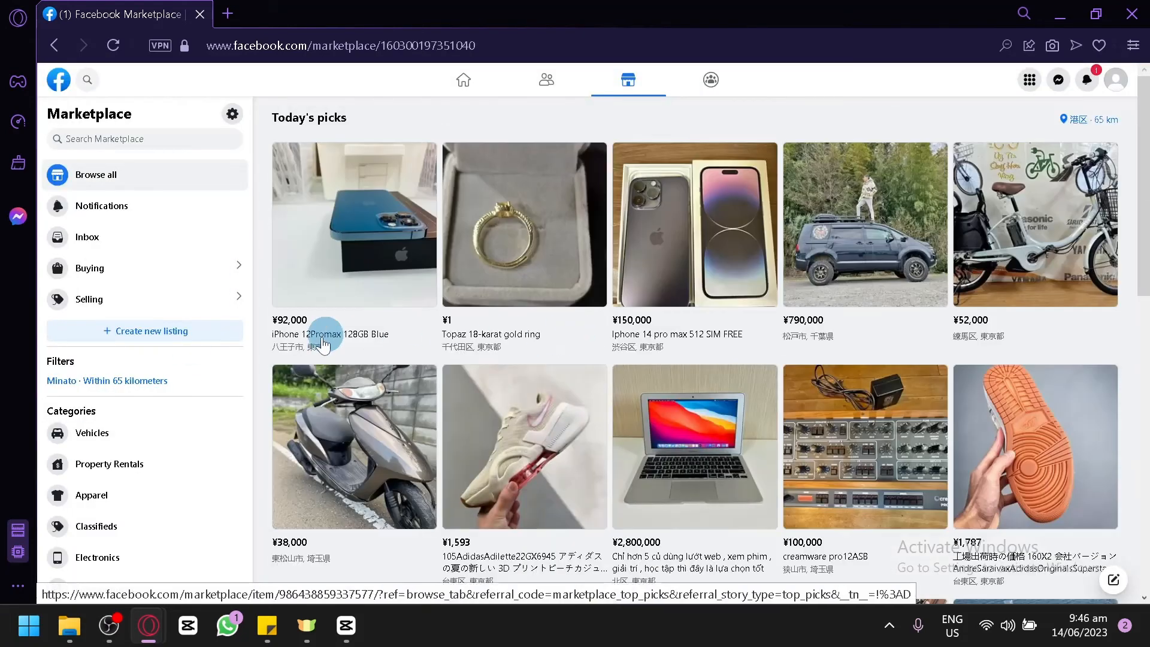
mouse_move(602, 312)
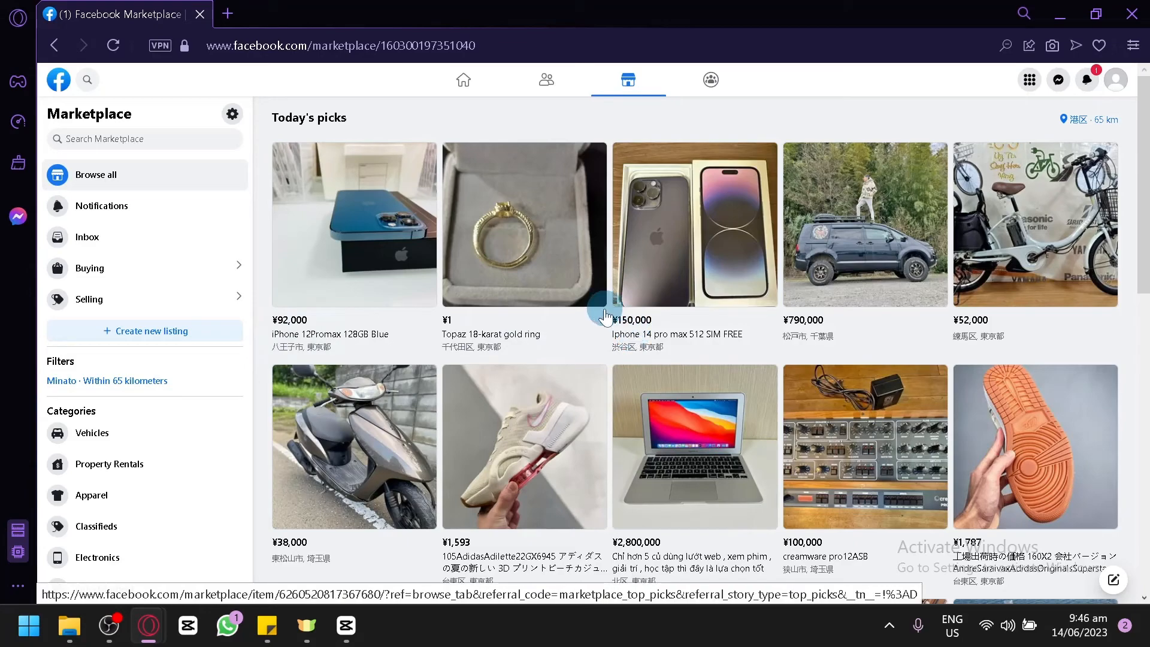
scroll(down, 3)
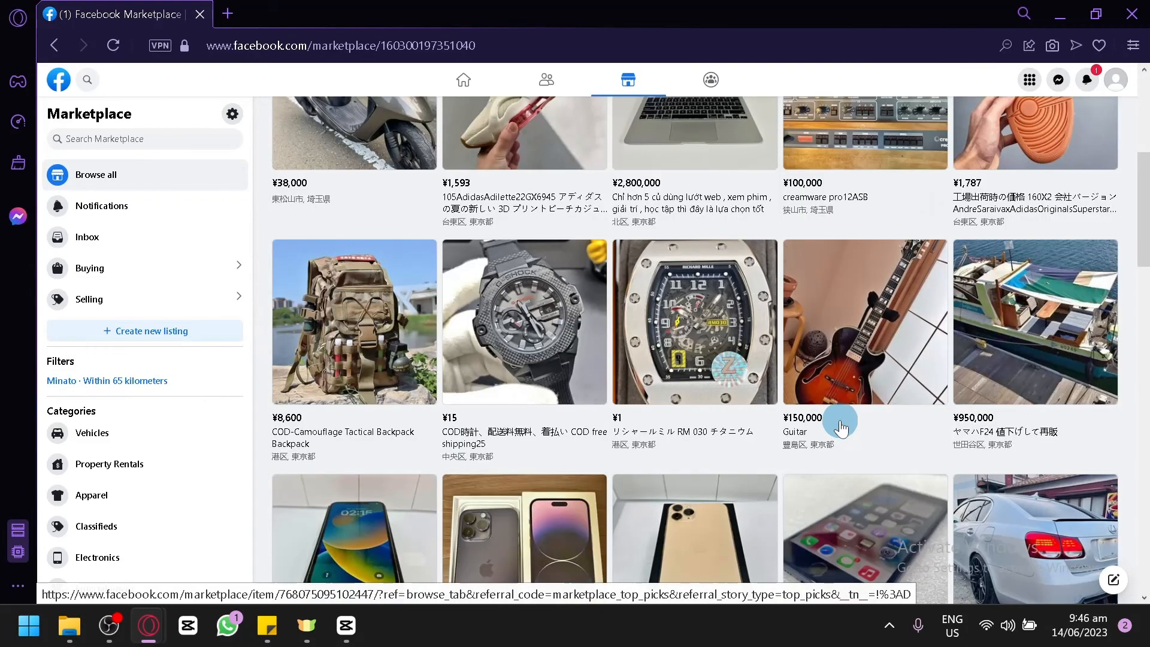
scroll(down, 3)
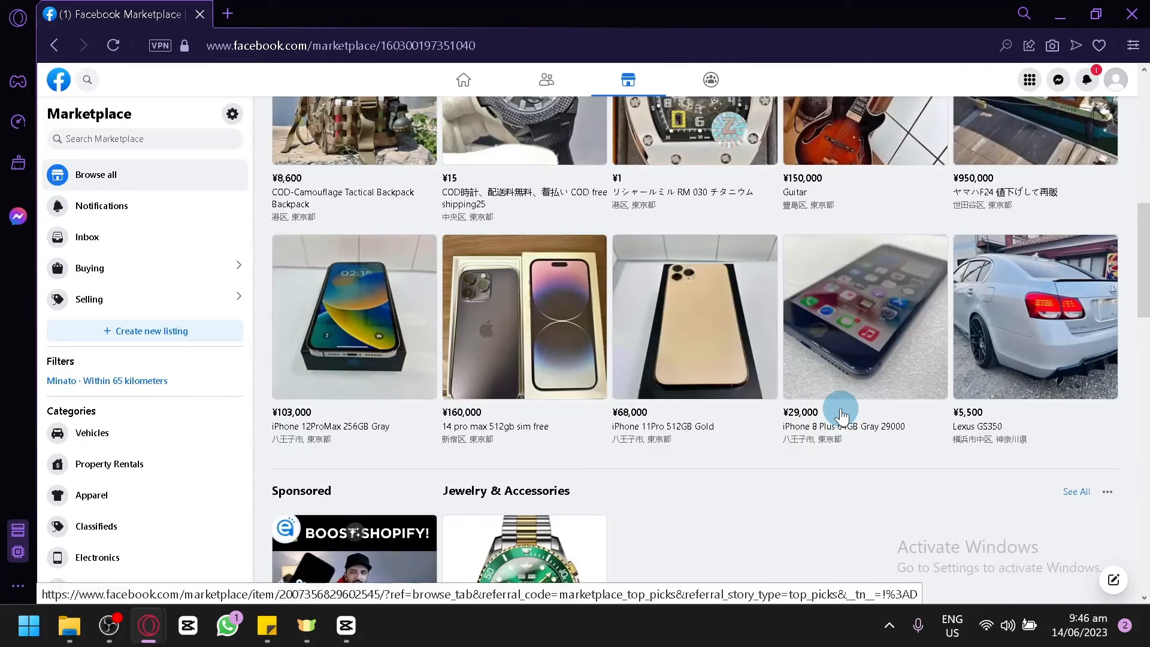